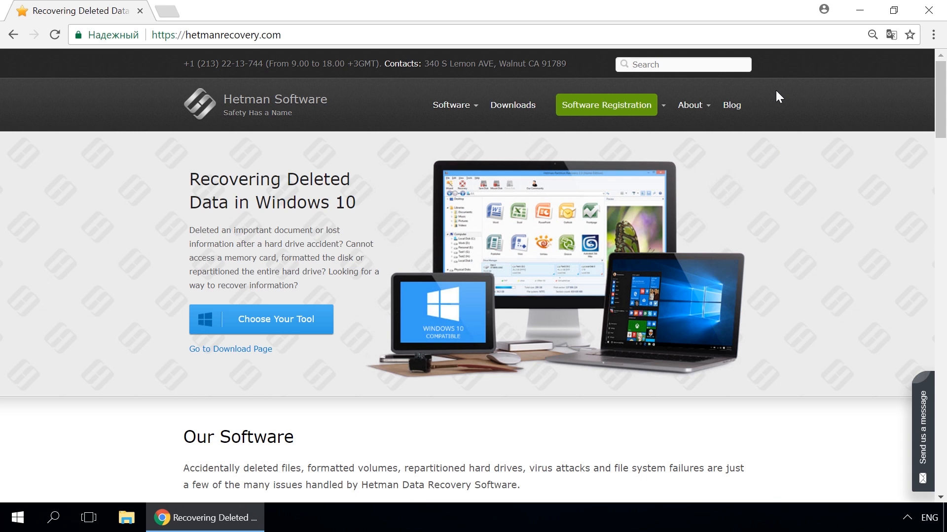
# Browse from Partition Recovery to the Hetman blog article on creating a storage space or mirrored volume.
pyautogui.click(452, 105)
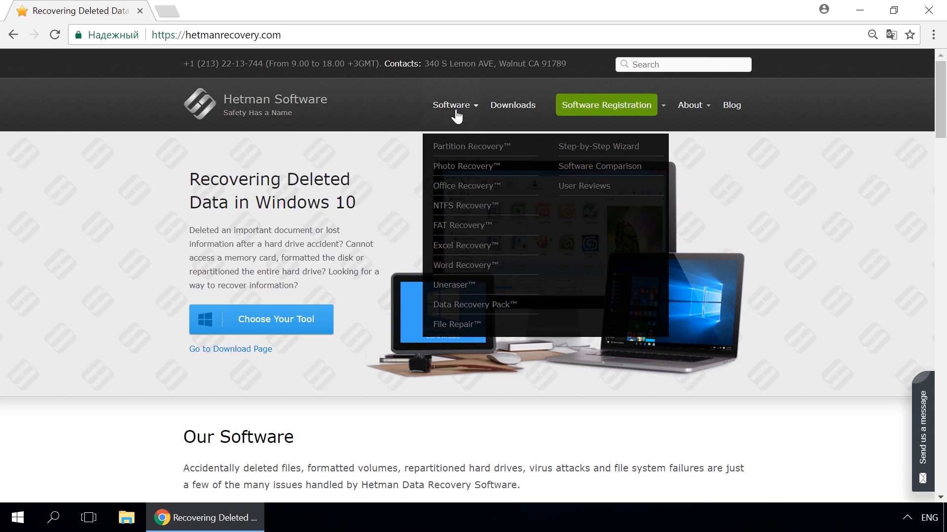
pyautogui.click(469, 146)
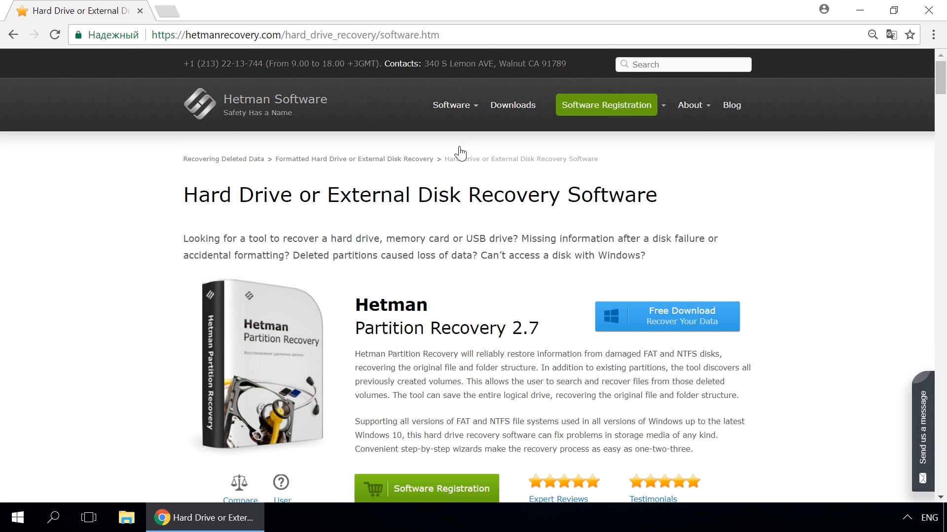
pyautogui.moveTo(680, 319)
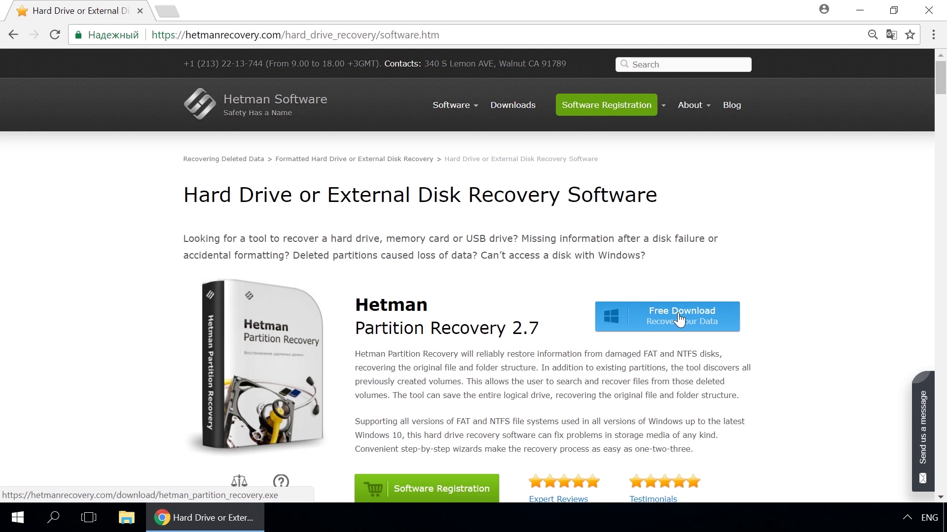
pyautogui.moveTo(782, 302)
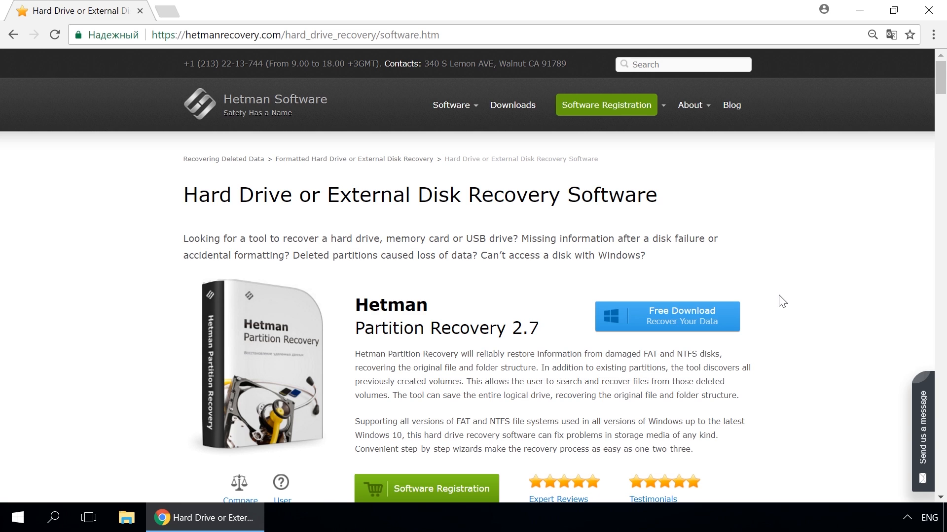
pyautogui.moveTo(730, 106)
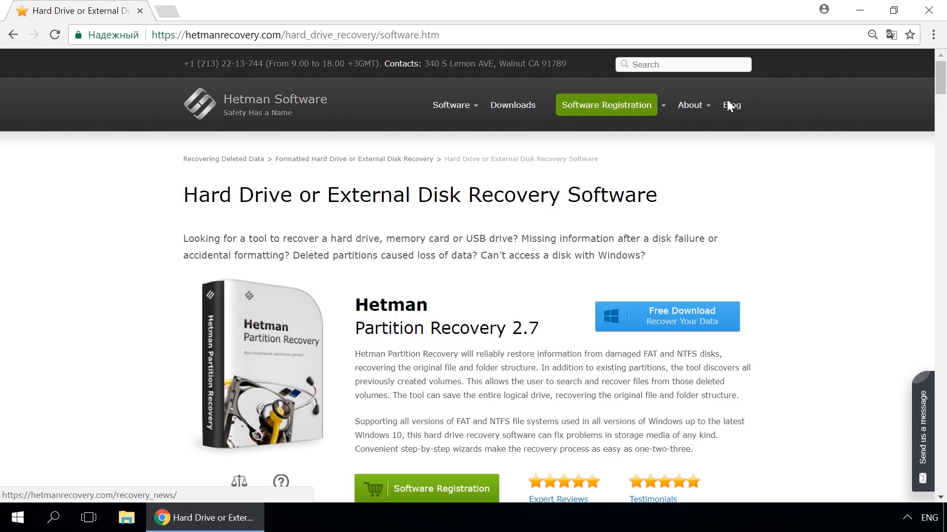
pyautogui.click(731, 106)
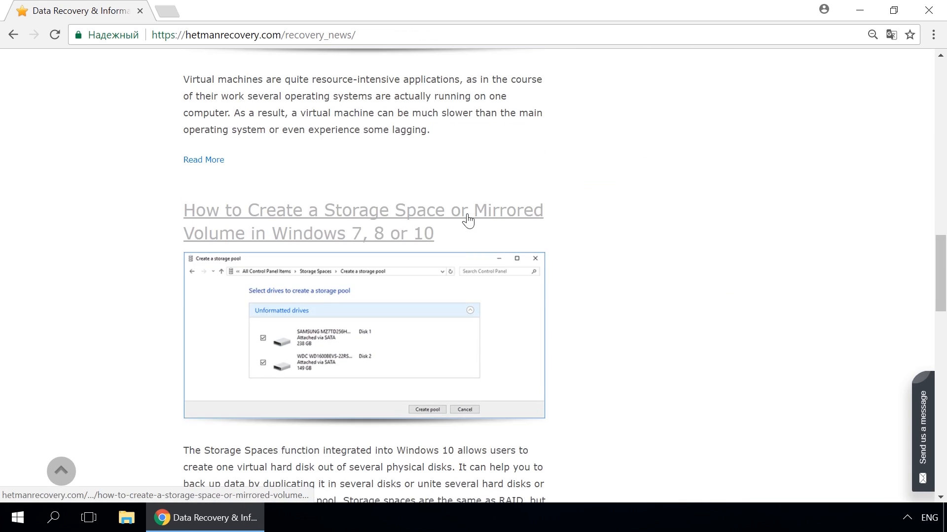
pyautogui.click(363, 222)
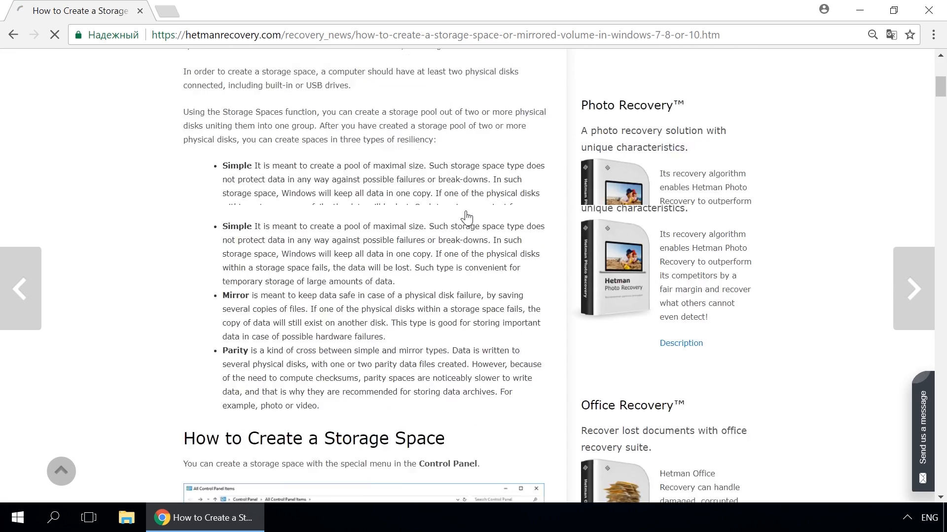
pyautogui.scroll(-3)
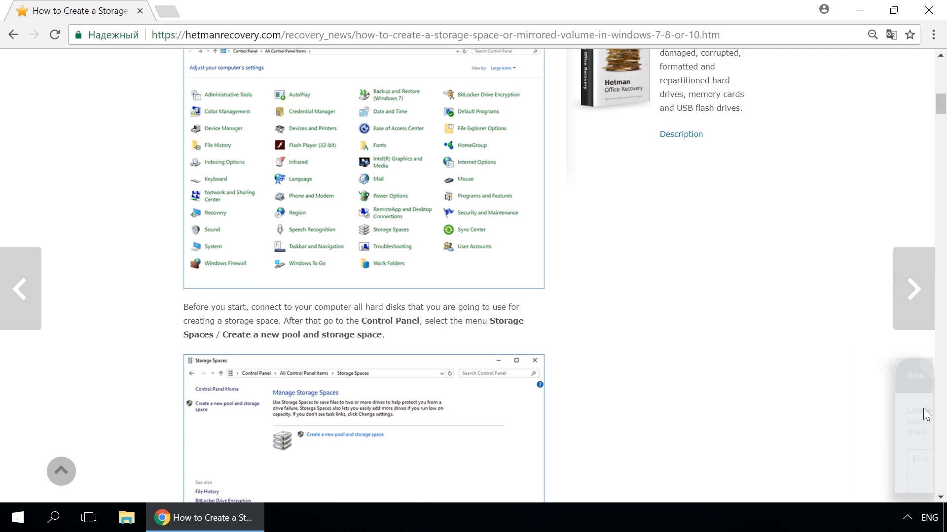
pyautogui.click(918, 376)
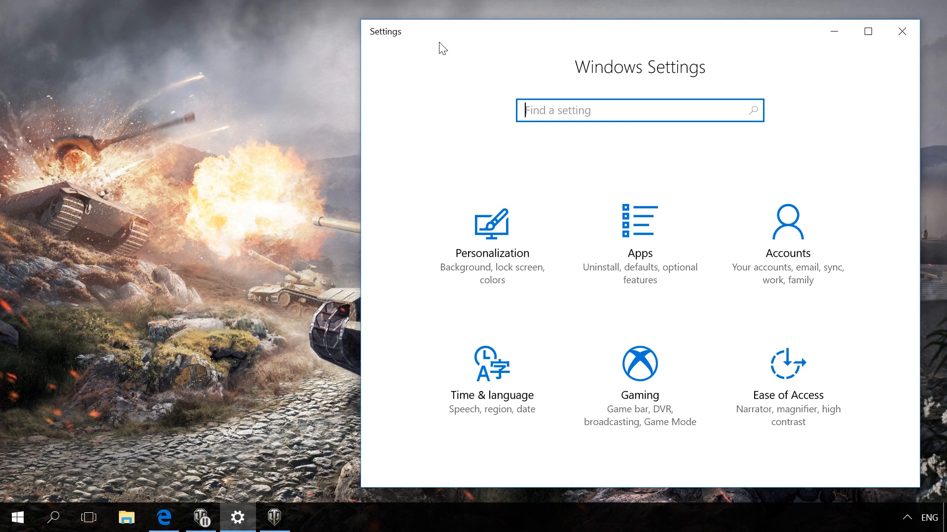
pyautogui.moveTo(619, 342)
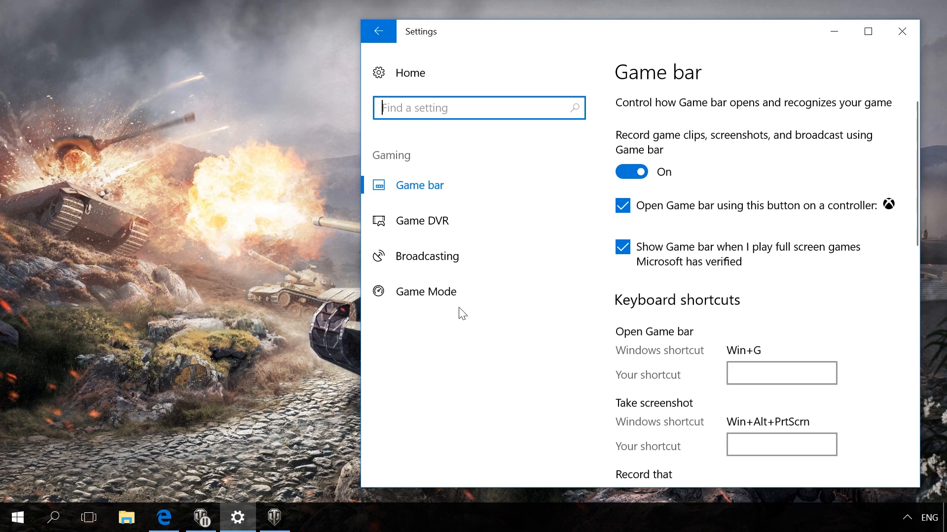
# Switch 'Use Game Mode' to On in Settings > Gaming > Game Mode.
pyautogui.click(425, 291)
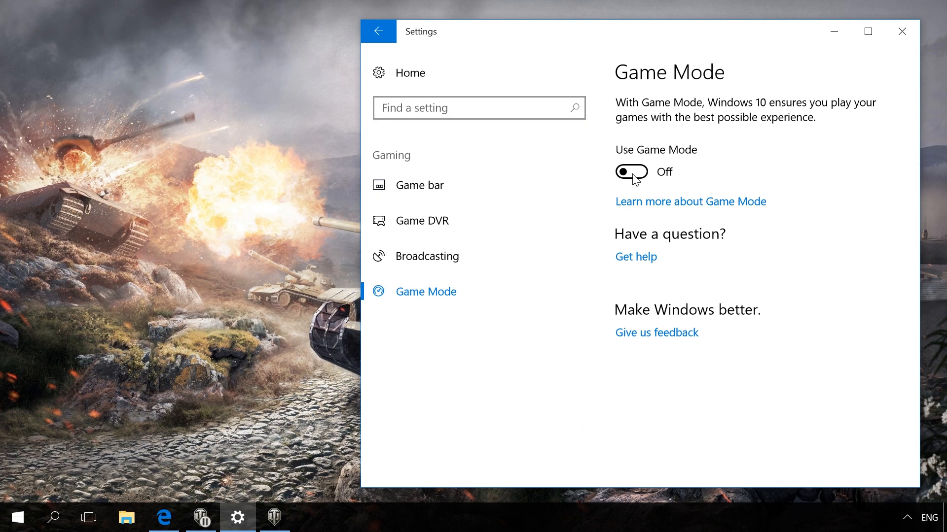
pyautogui.moveTo(636, 178)
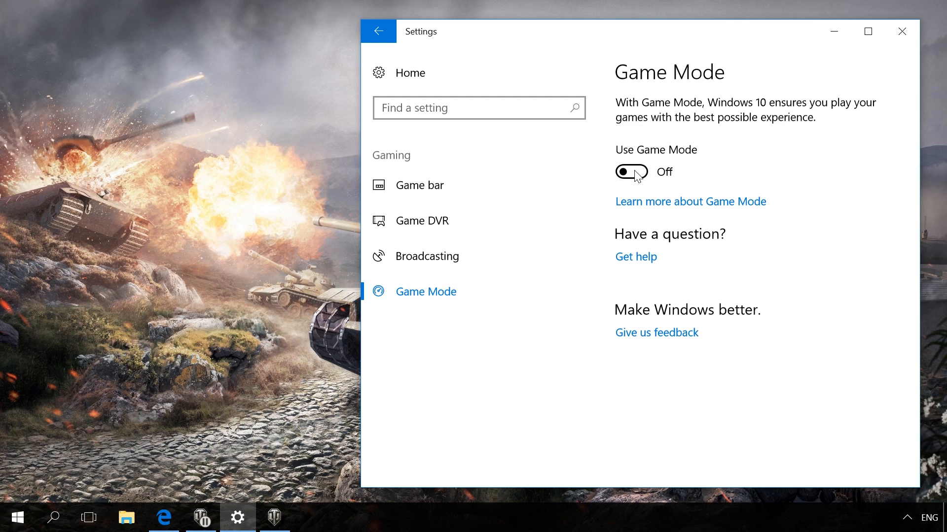
pyautogui.click(630, 172)
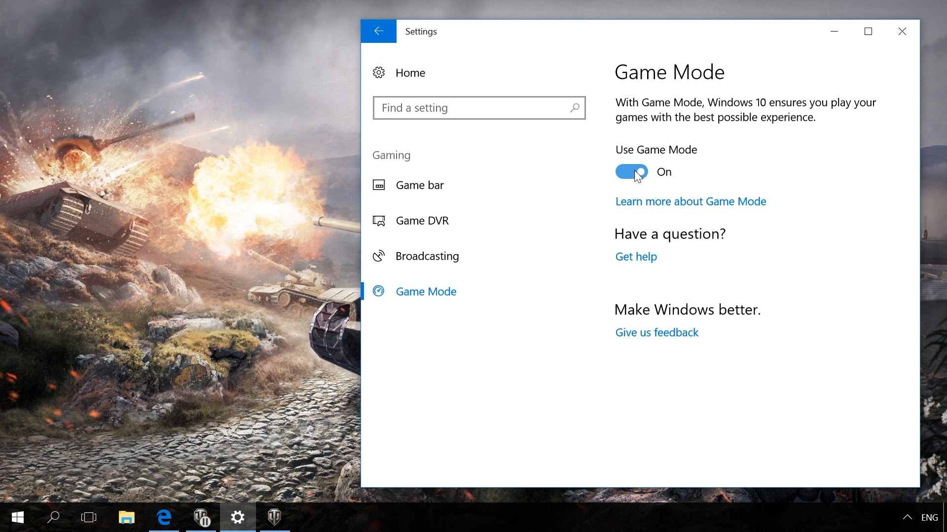
pyautogui.moveTo(429, 186)
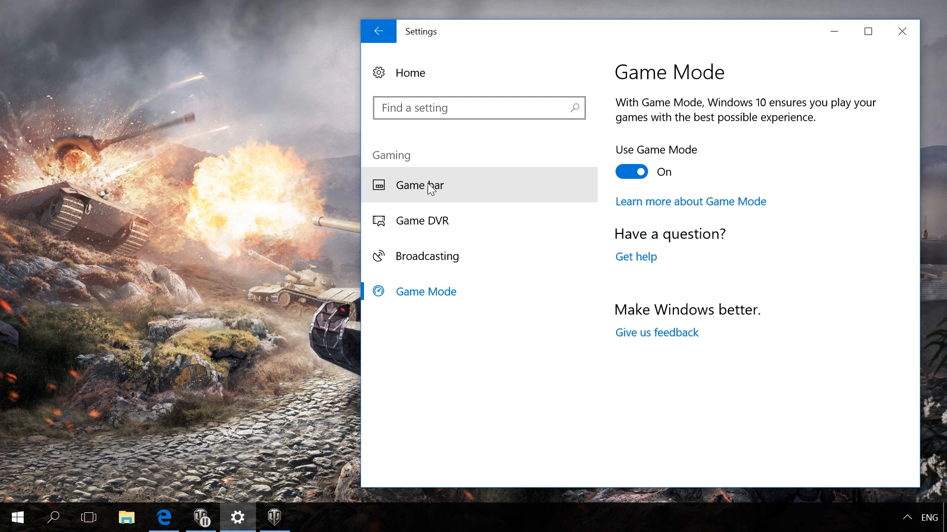
# Review the Game bar page and its custom shortcut box, then minimize Settings to the desktop.
pyautogui.click(420, 185)
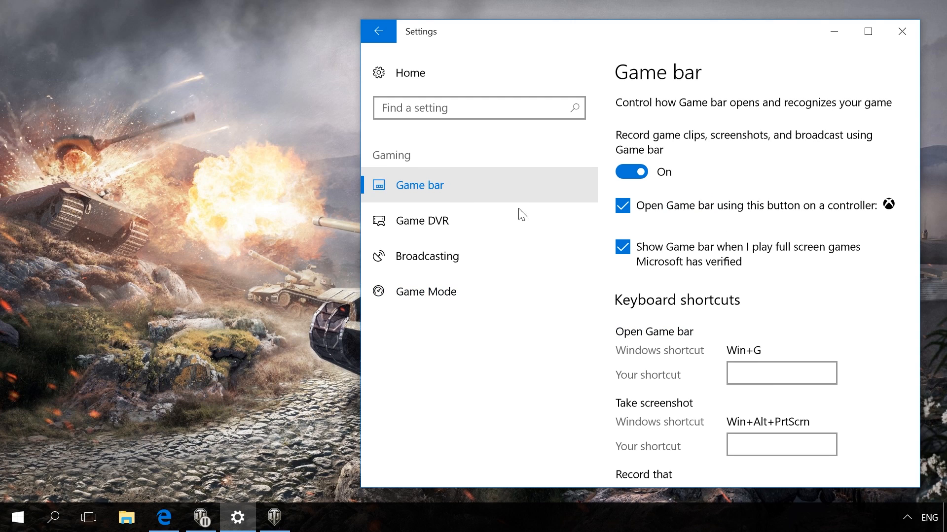
pyautogui.moveTo(747, 355)
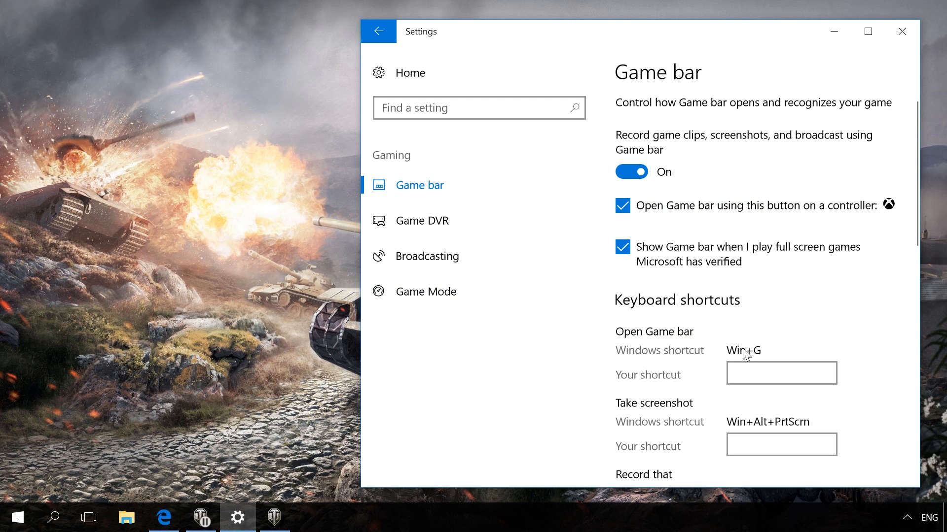
pyautogui.moveTo(776, 353)
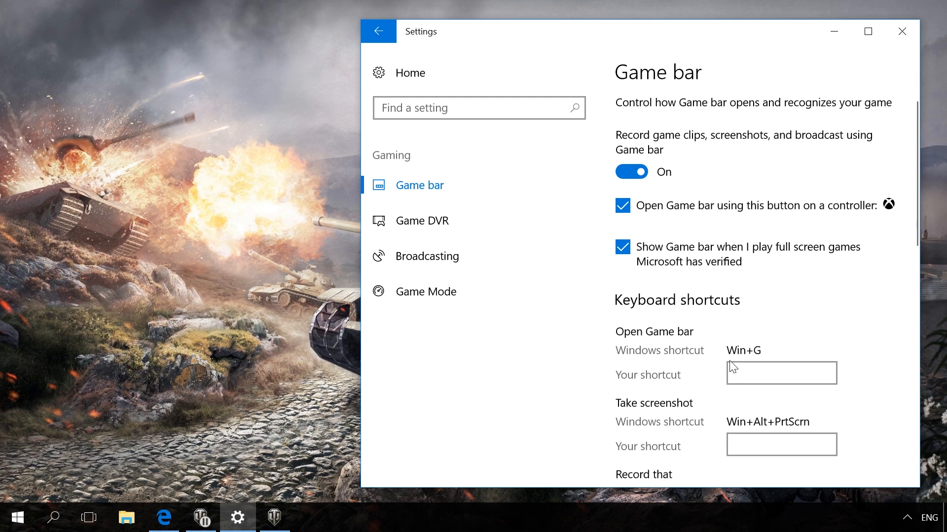
pyautogui.click(781, 373)
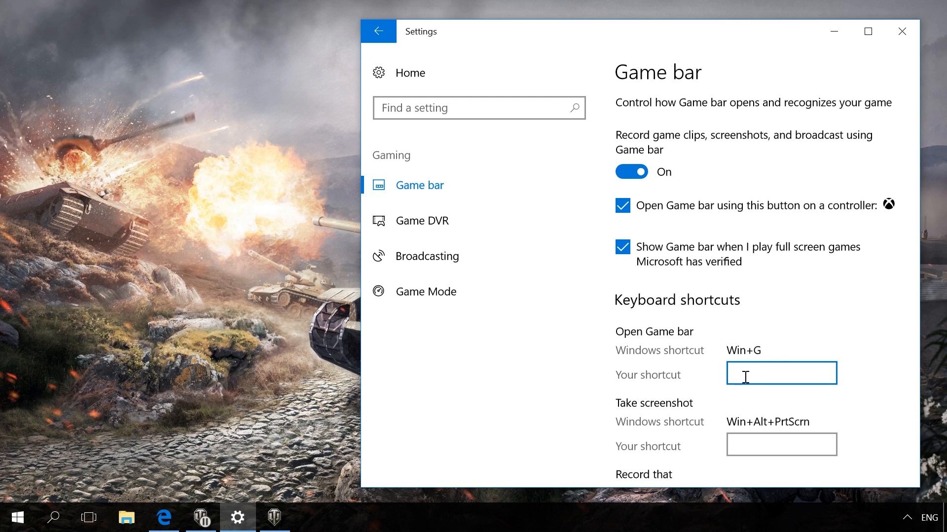
pyautogui.moveTo(850, 48)
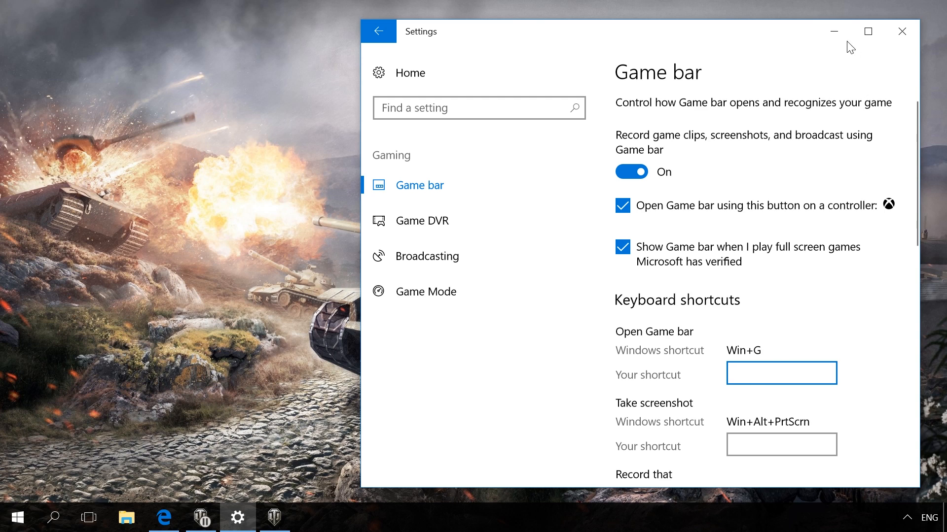
pyautogui.moveTo(834, 32)
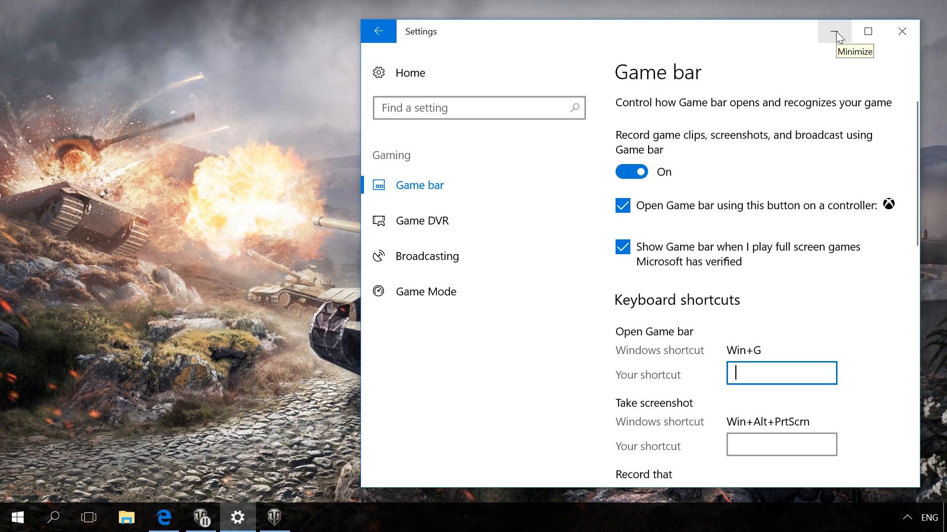
pyautogui.click(835, 32)
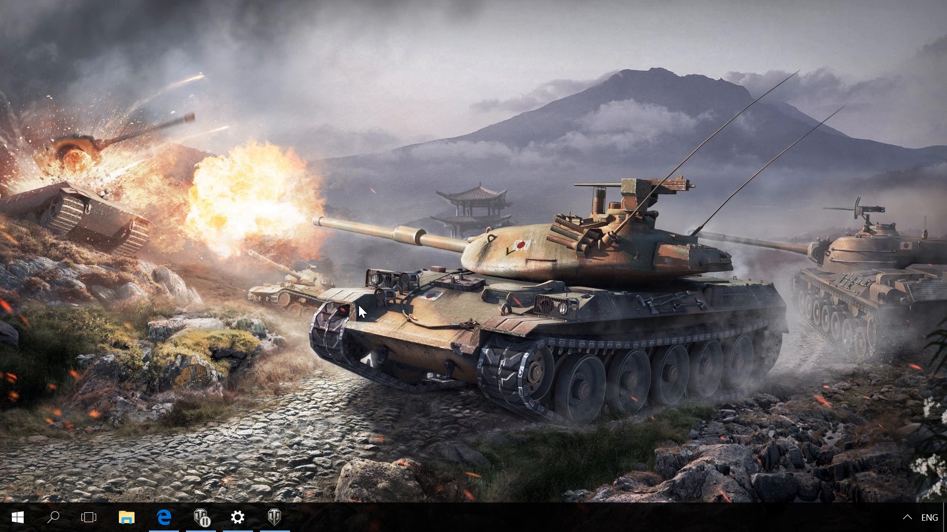
pyautogui.moveTo(274, 518)
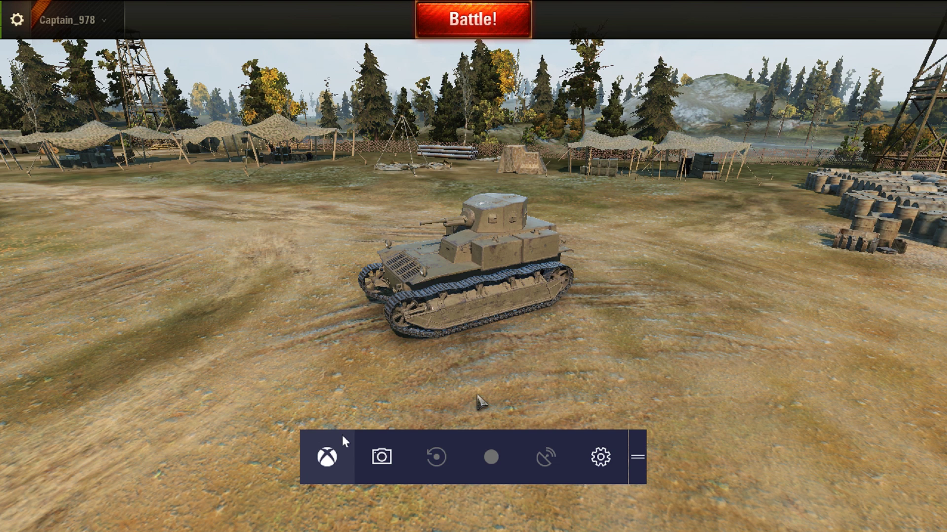
pyautogui.moveTo(598, 456)
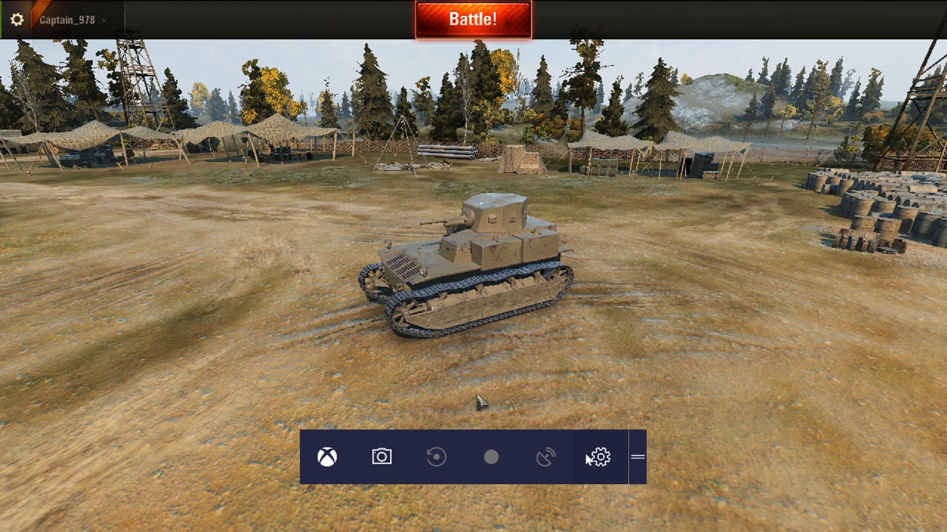
# Check 'Use Game Mode for this game' in the Game Bar preferences over World of Tanks.
pyautogui.click(598, 457)
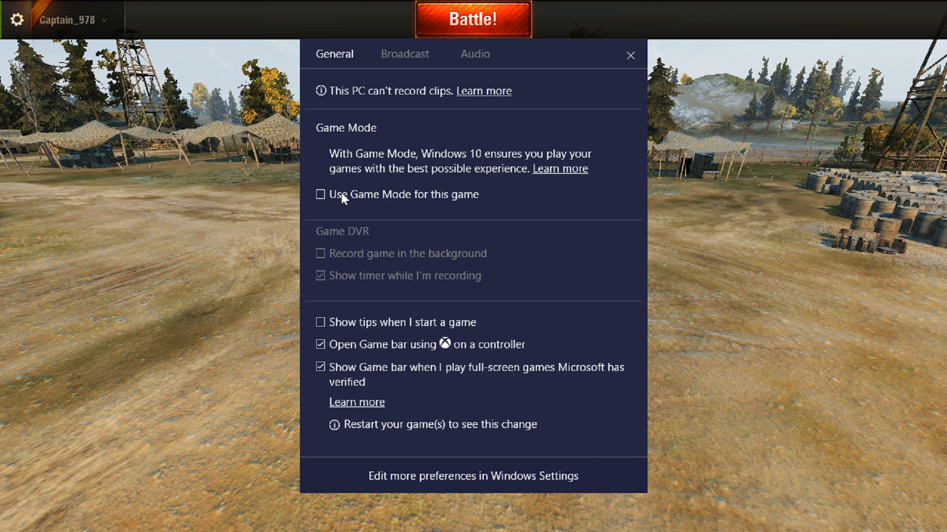
pyautogui.click(320, 194)
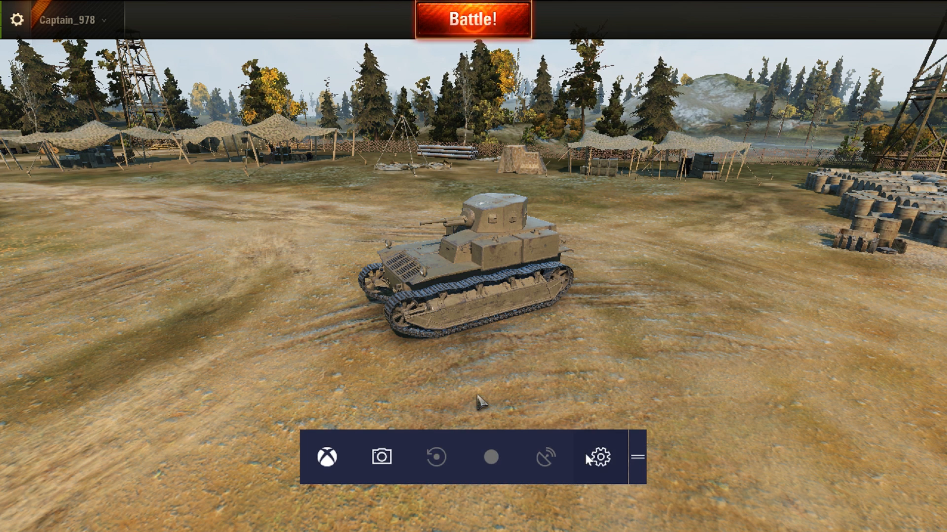
pyautogui.click(596, 456)
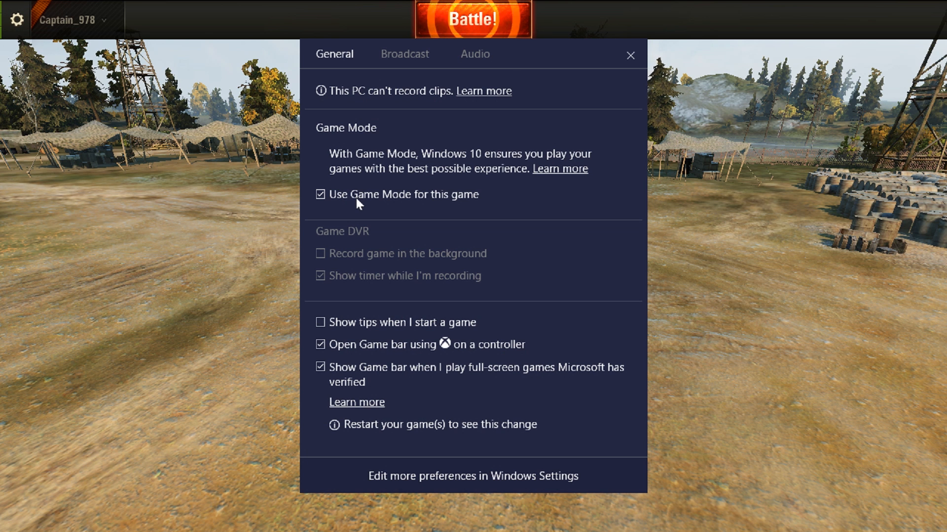
pyautogui.click(630, 56)
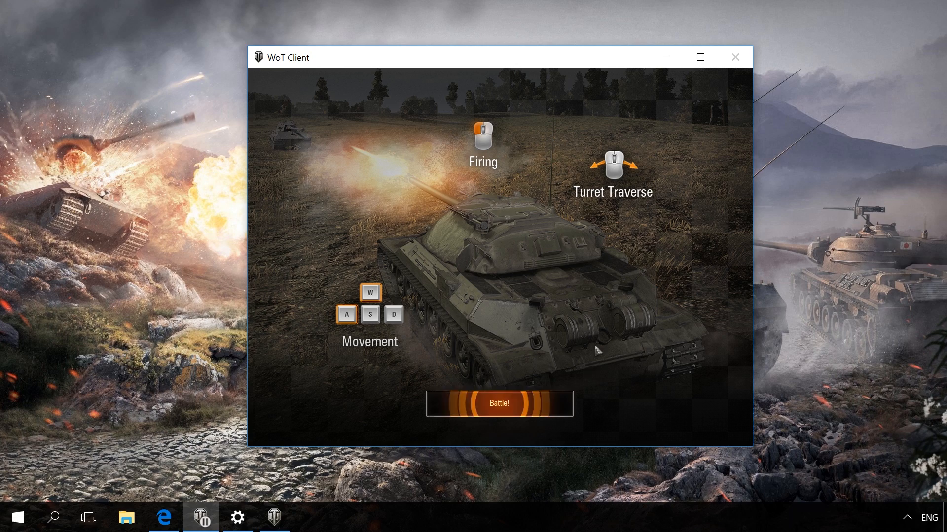
# Start the battle with the Battle! button in the WoT Client window.
pyautogui.click(499, 404)
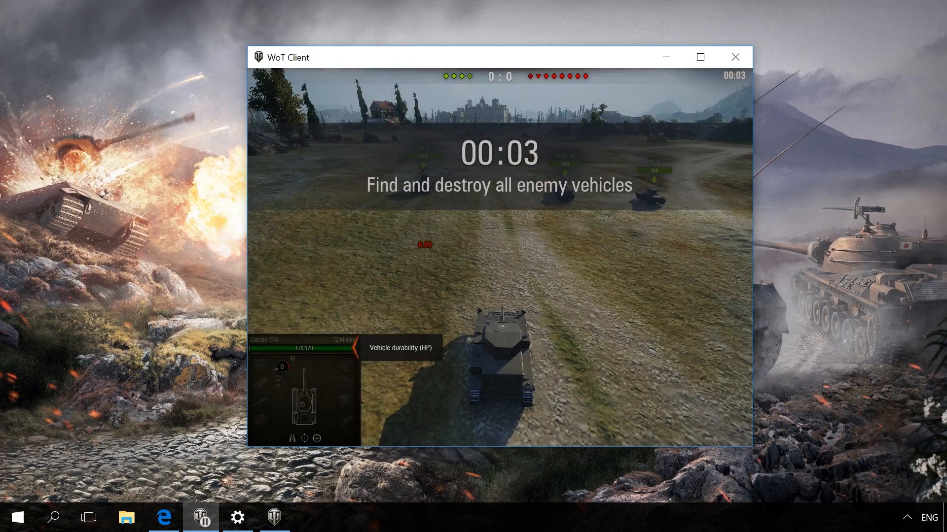